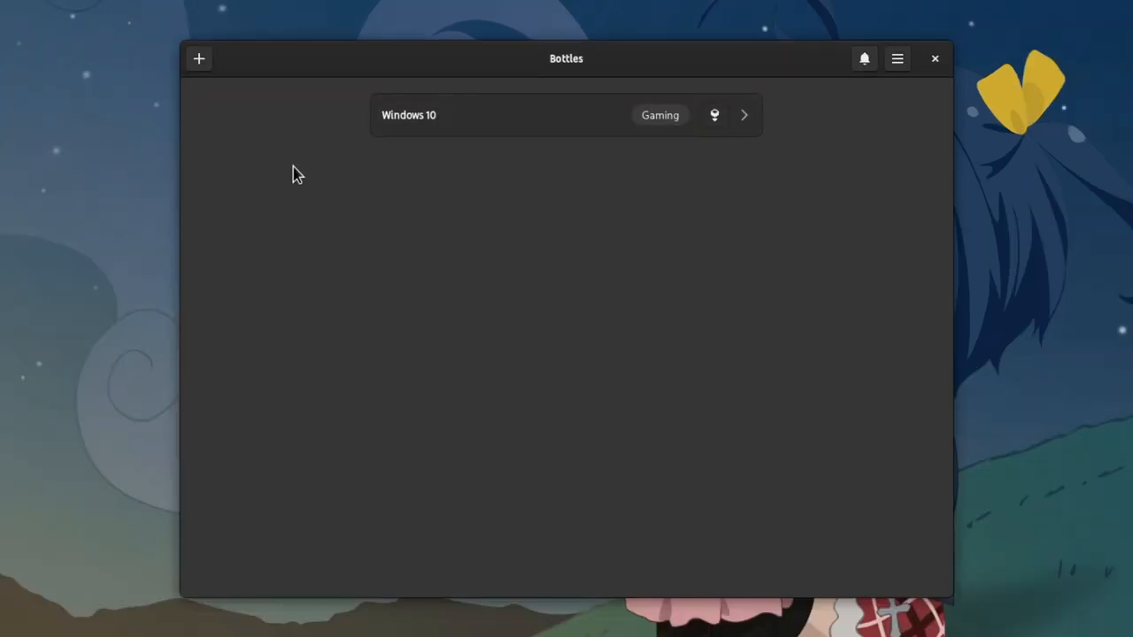
Step: Begin a new bottle with the Custom environment, then view the Bottles First run documentation
click(198, 58)
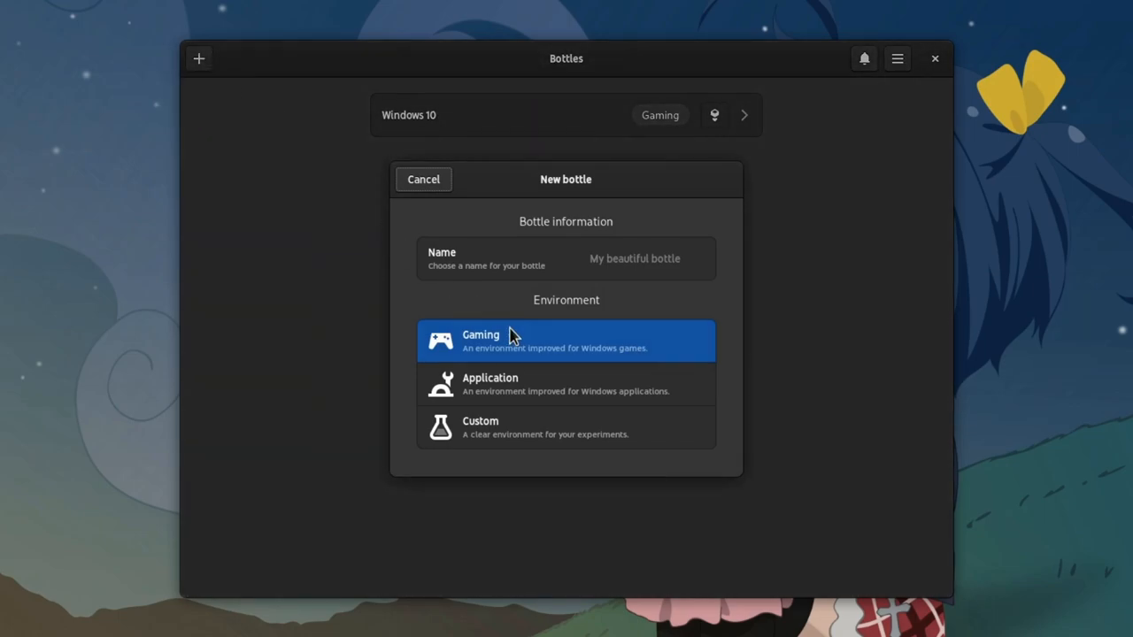
click(567, 427)
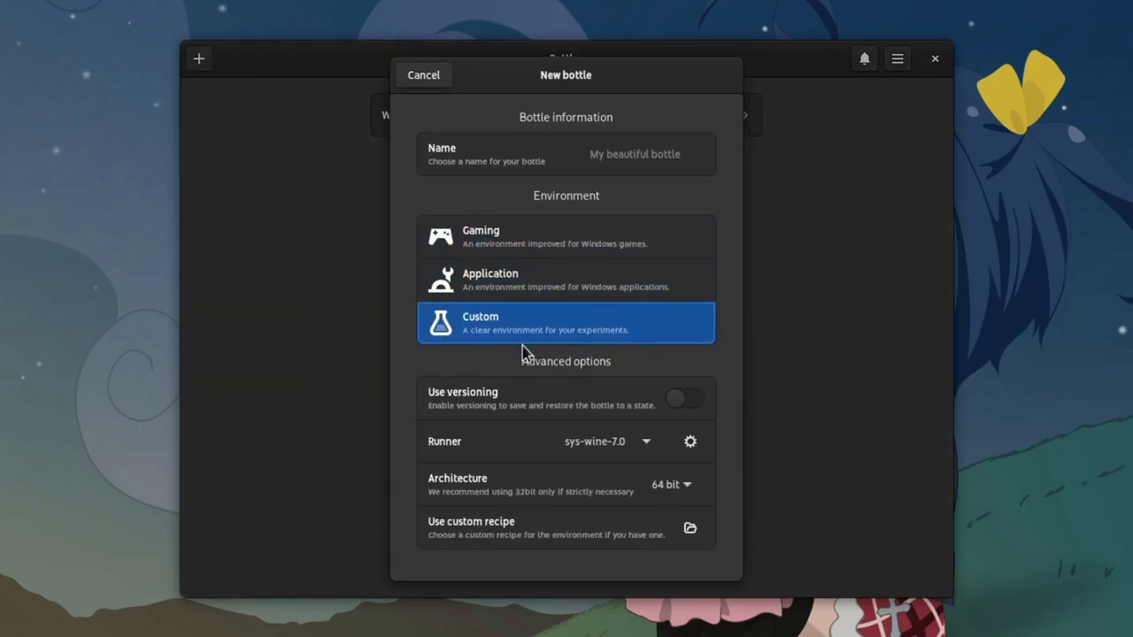
mouse_move(664, 267)
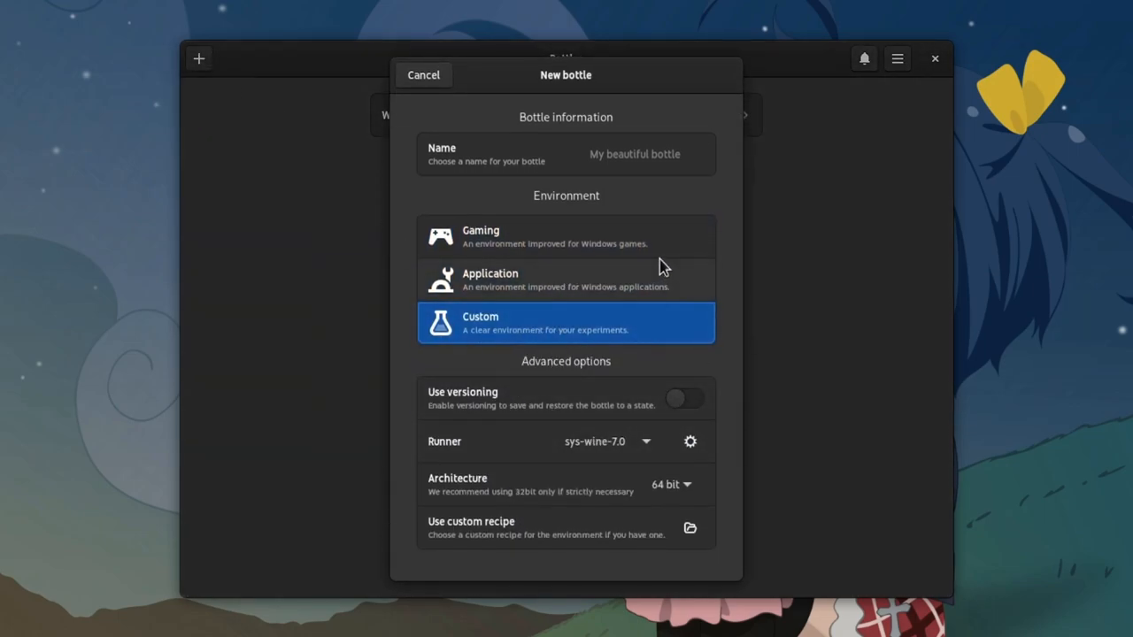
mouse_move(566, 209)
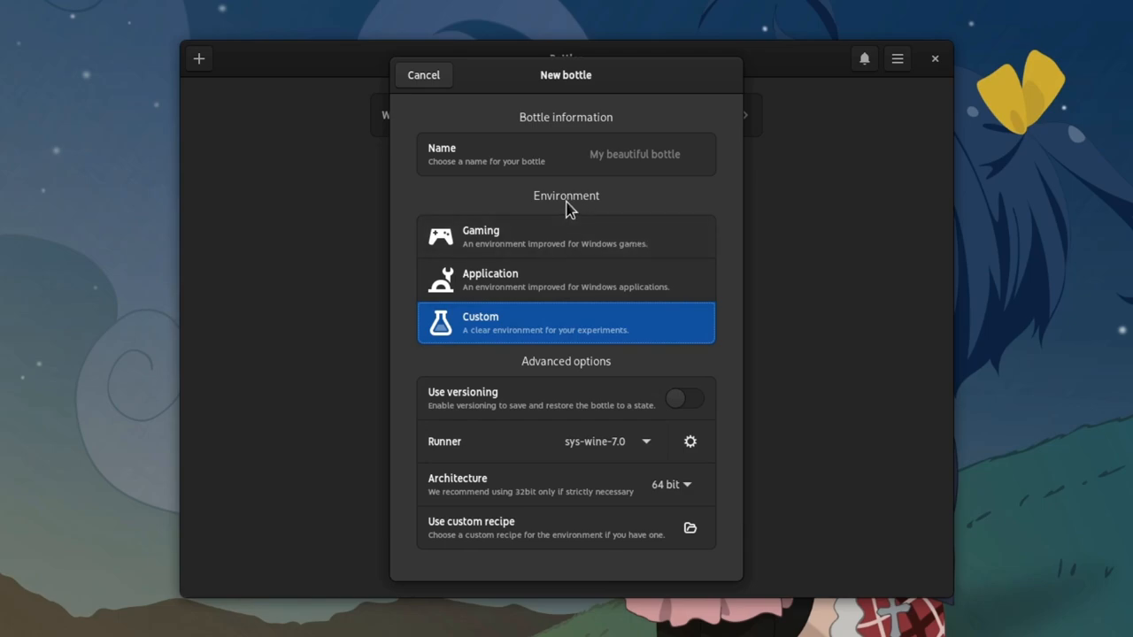
click(423, 75)
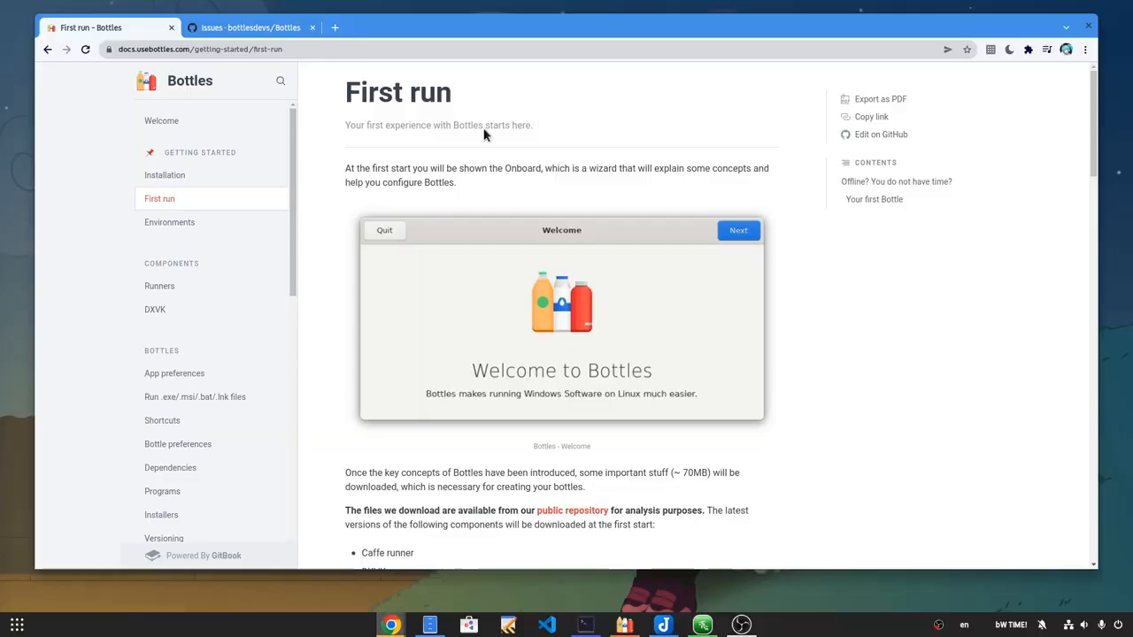
Step: Select the First run heading and browse down to the Bottles GitHub issues list
double_click(398, 92)
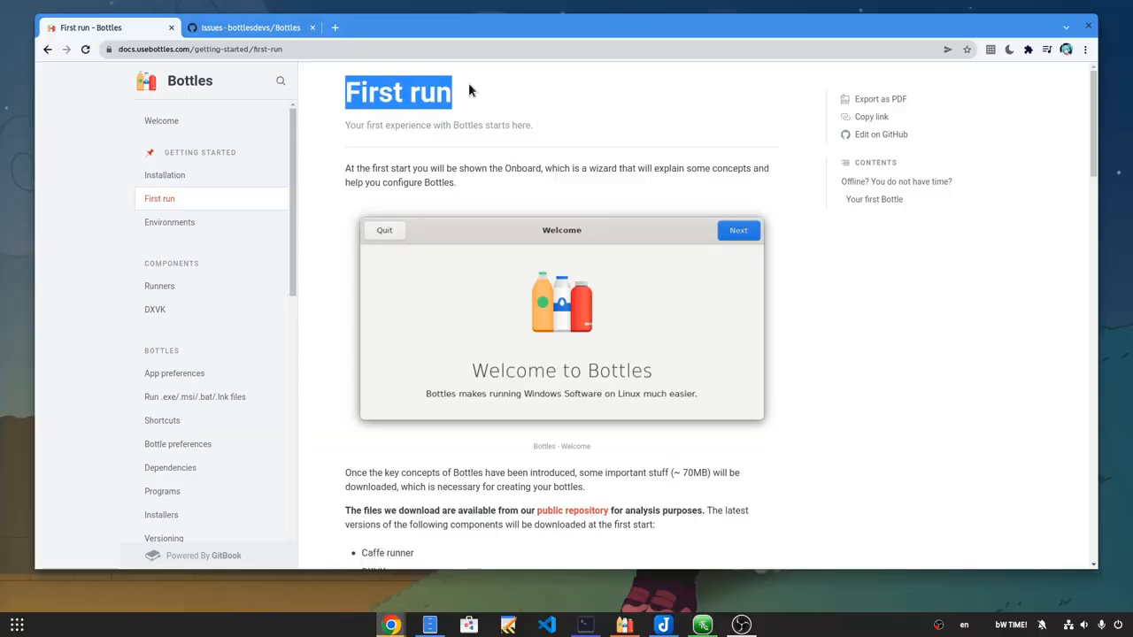
mouse_move(322, 33)
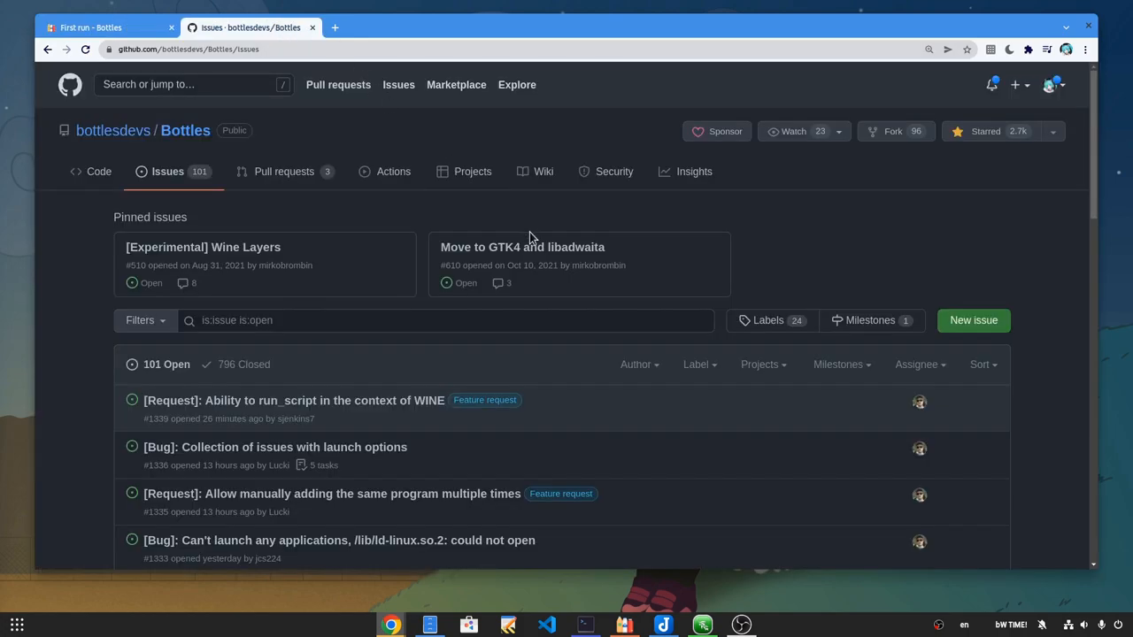
scroll(down, 3)
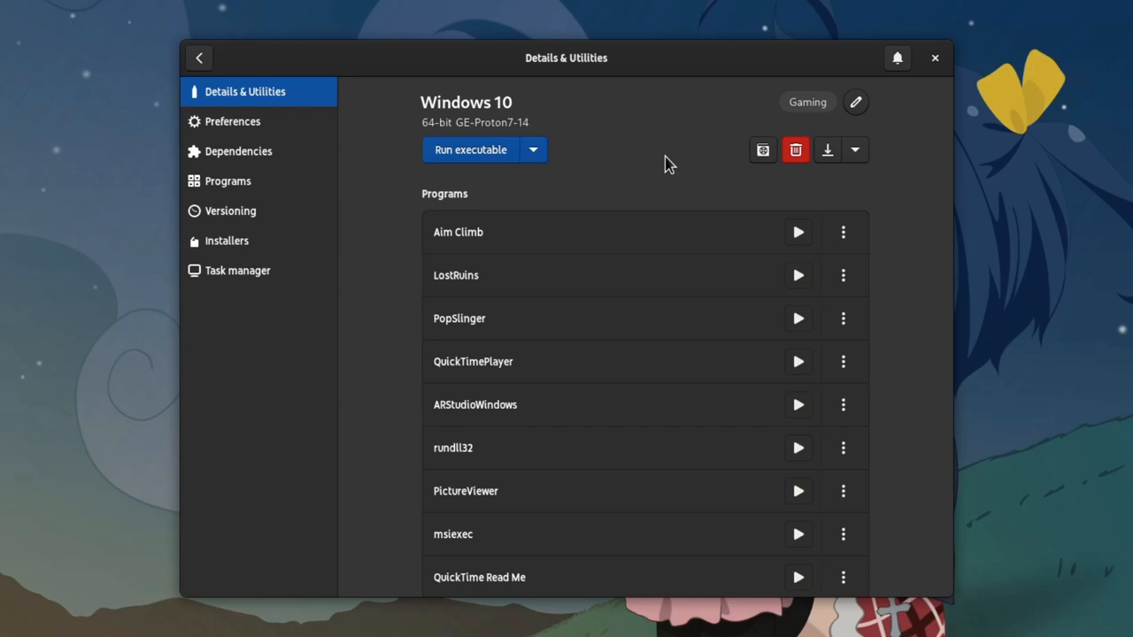
Step: Review the Windows 10 bottle's dependencies, including fonts, DirectX and Visual C++ runtimes
click(237, 151)
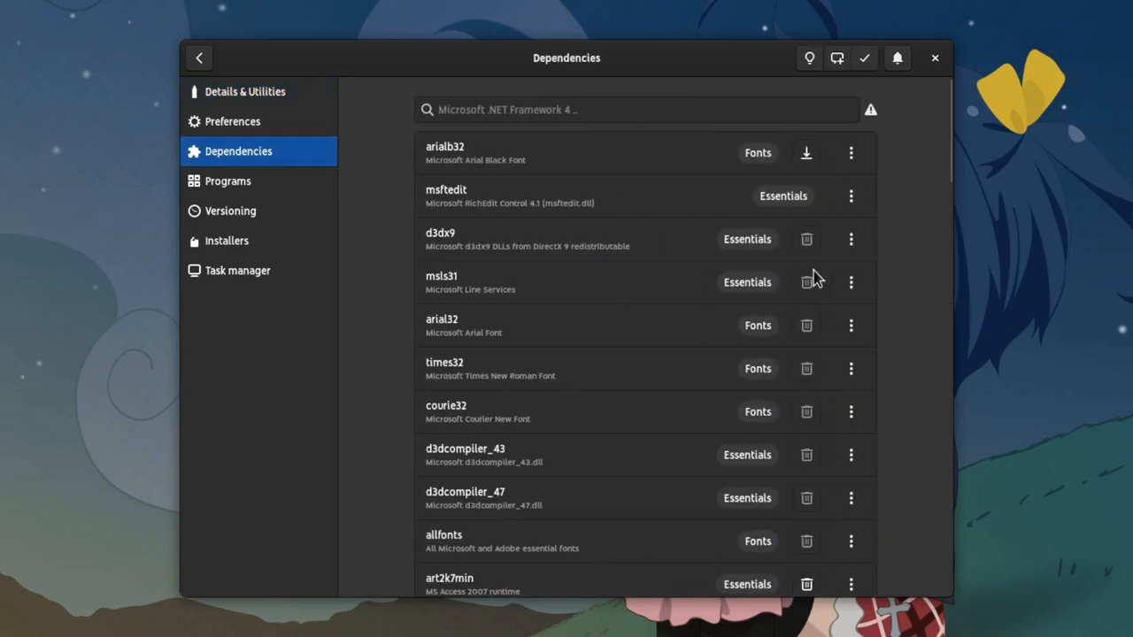
scroll(down, 3)
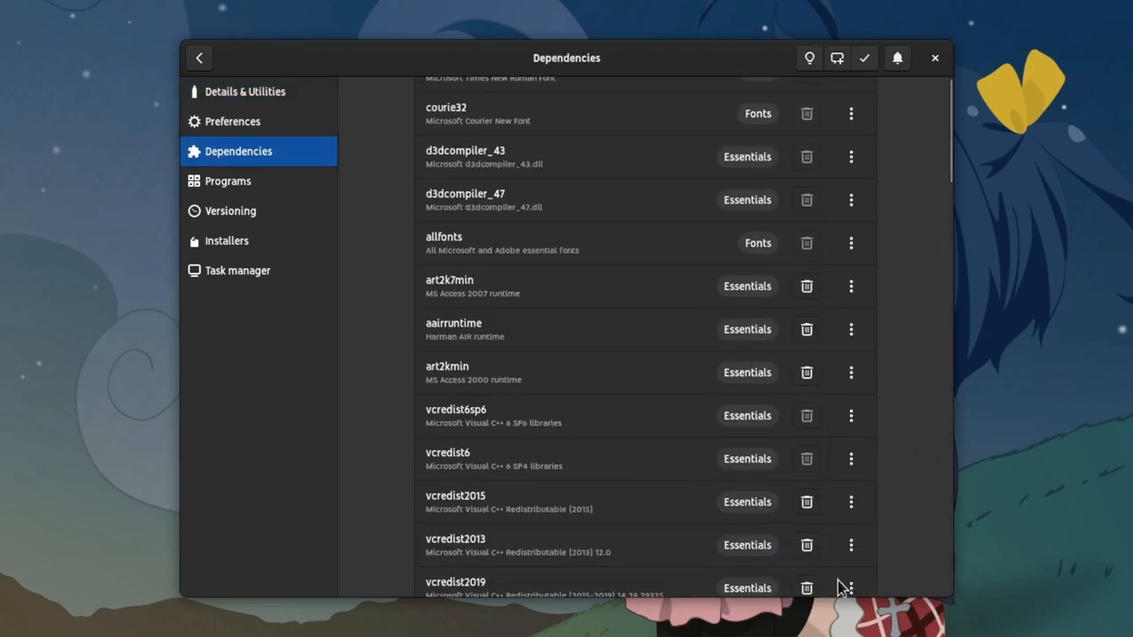
mouse_move(868, 346)
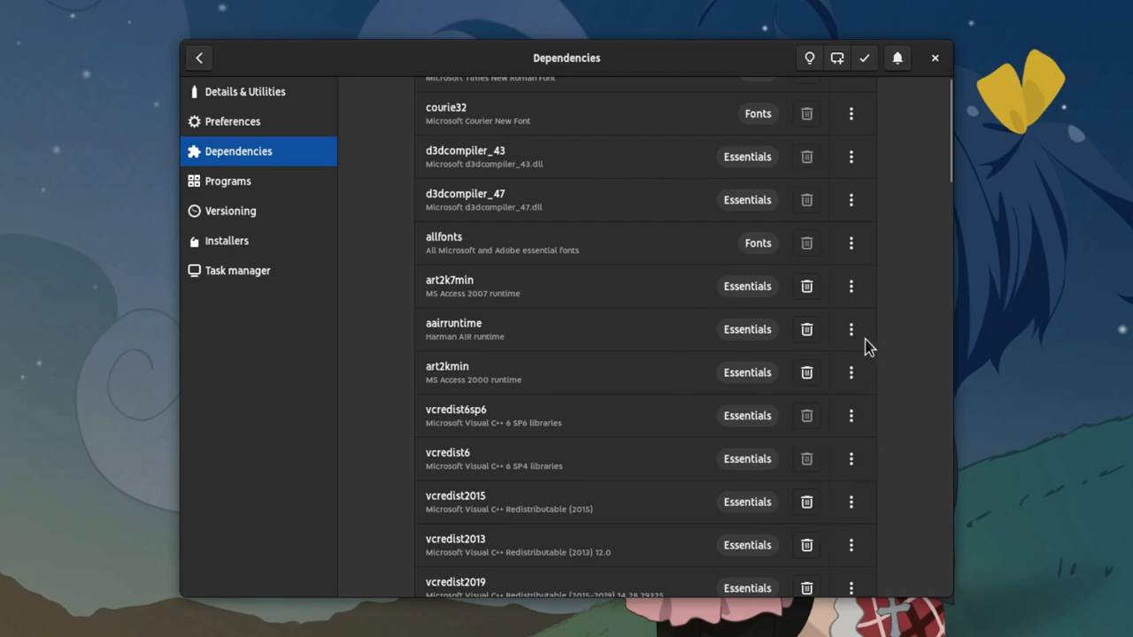
scroll(up, 3)
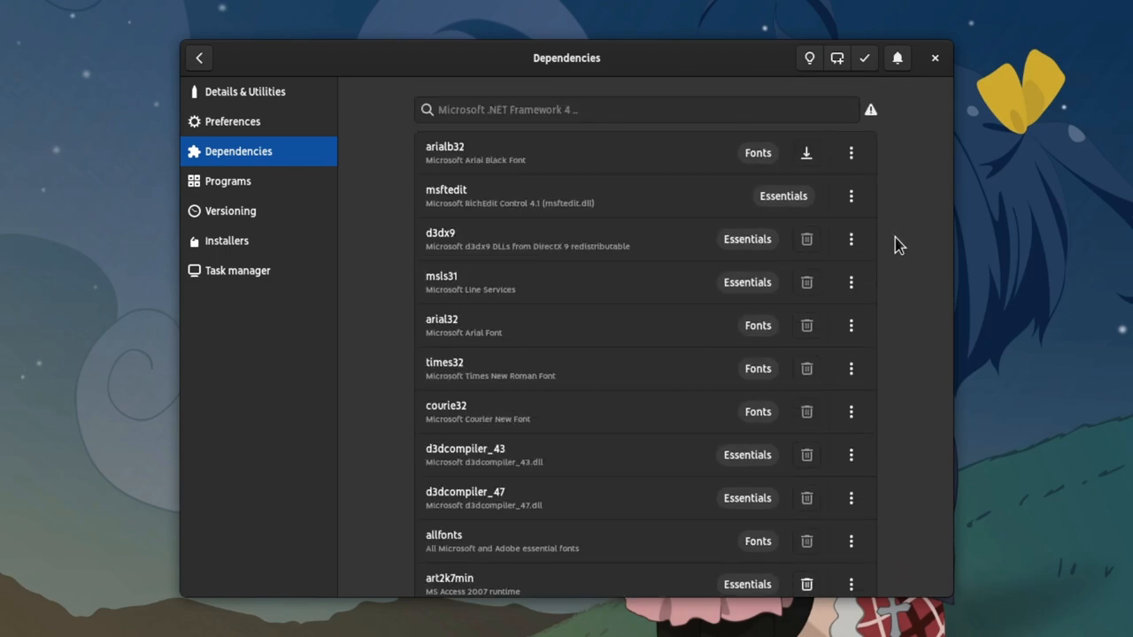
mouse_move(805, 152)
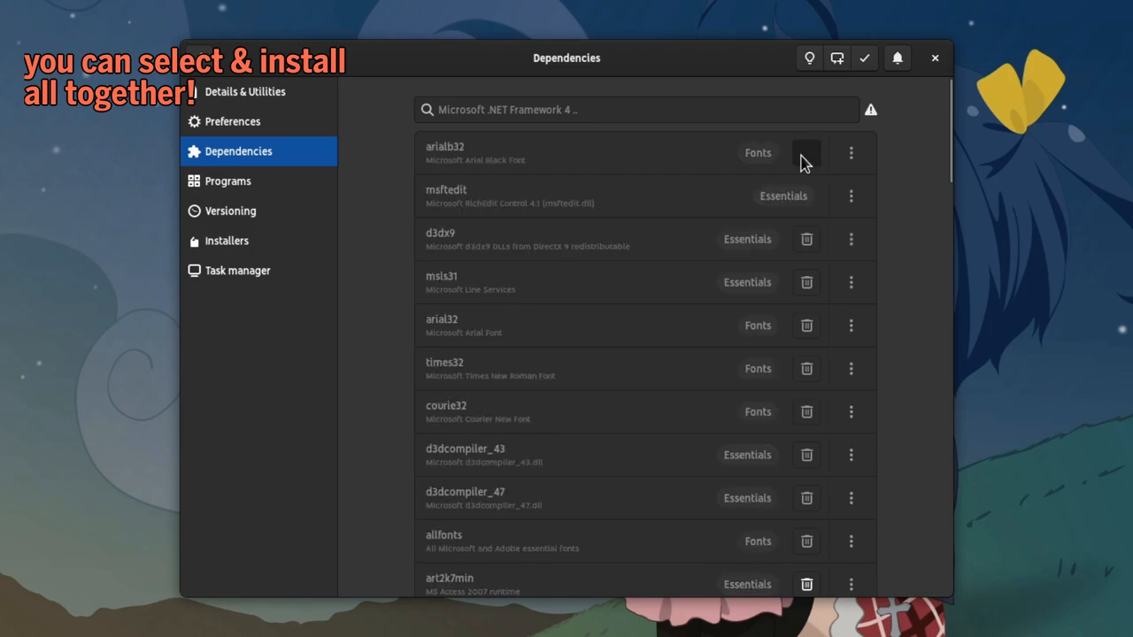
mouse_move(669, 174)
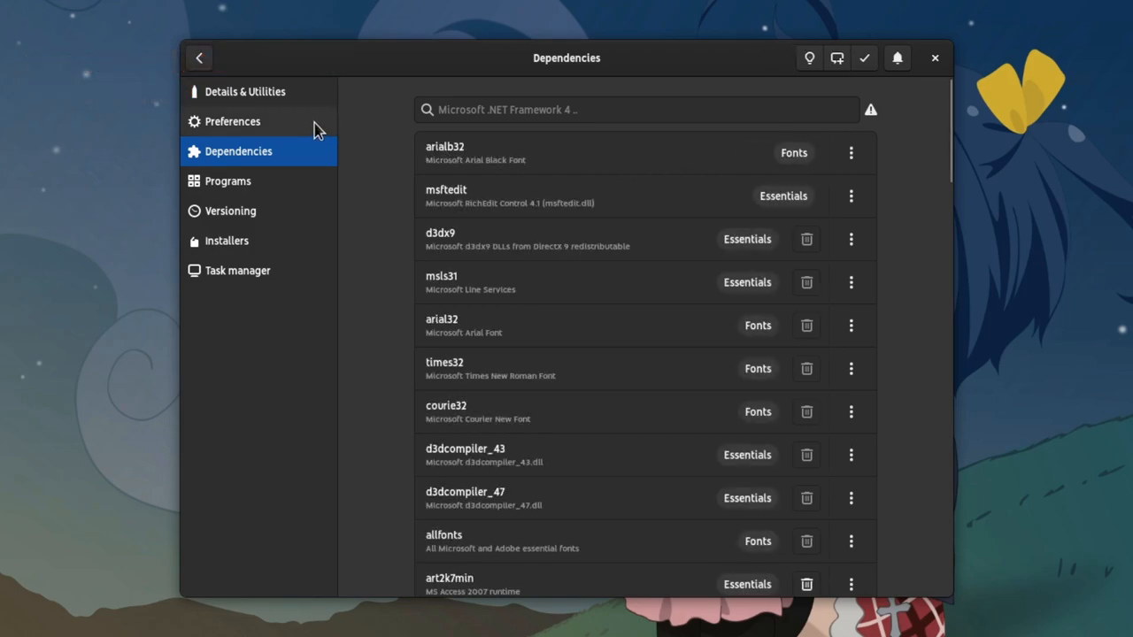
Step: From the bottle's preferences, reach the Runners section listing Caffe, Lutris and GE-Proton versions
click(234, 121)
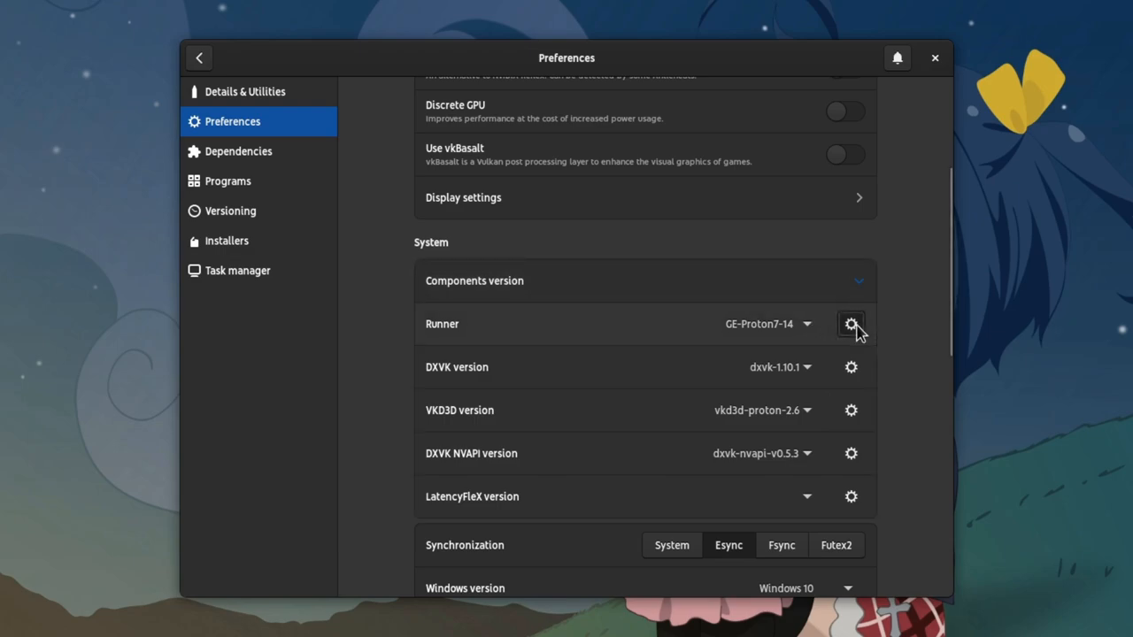
click(850, 324)
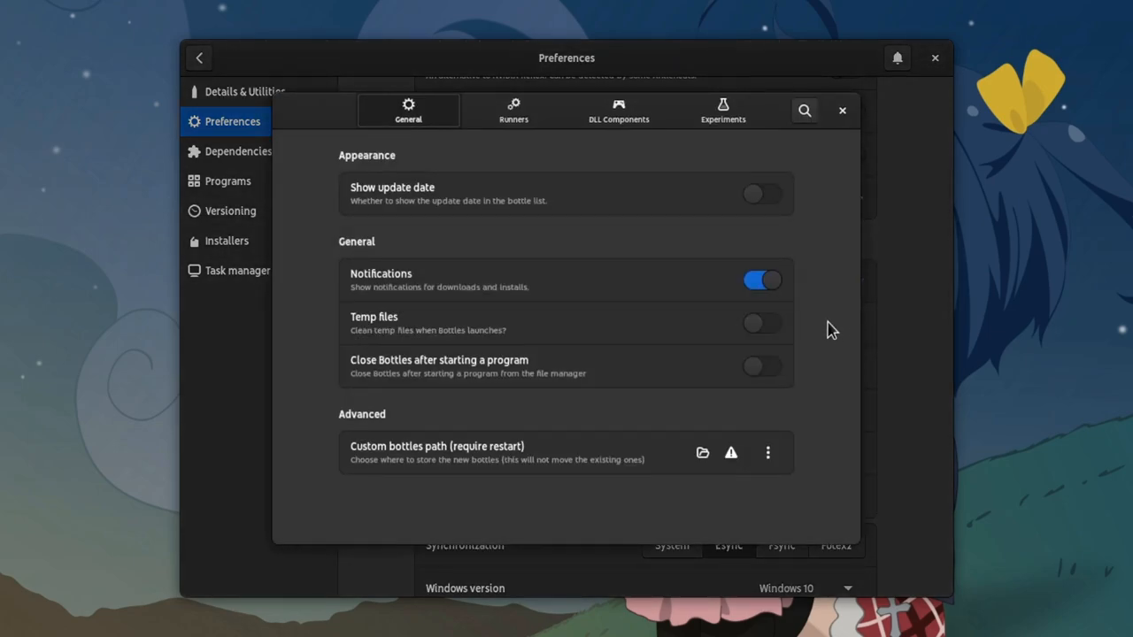
click(514, 110)
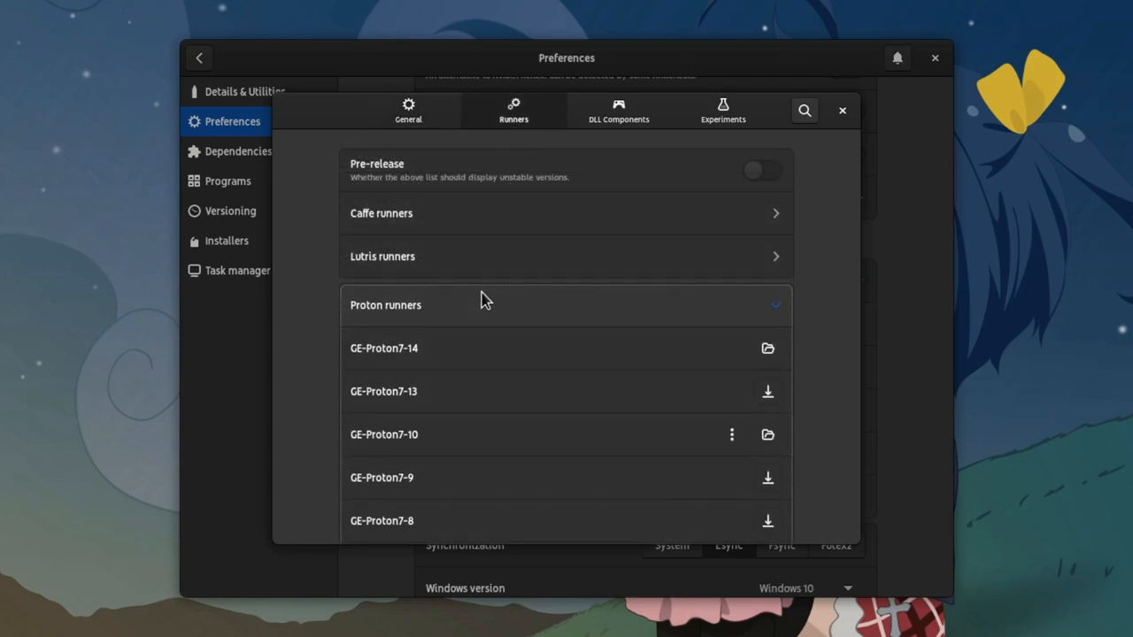
mouse_move(488, 351)
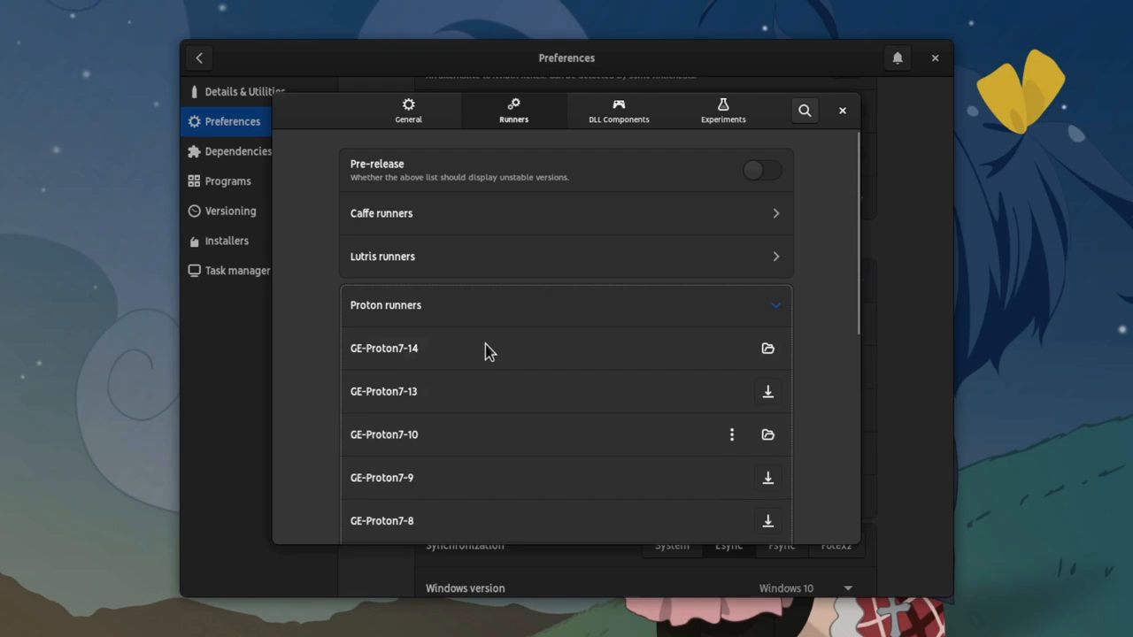
mouse_move(823, 143)
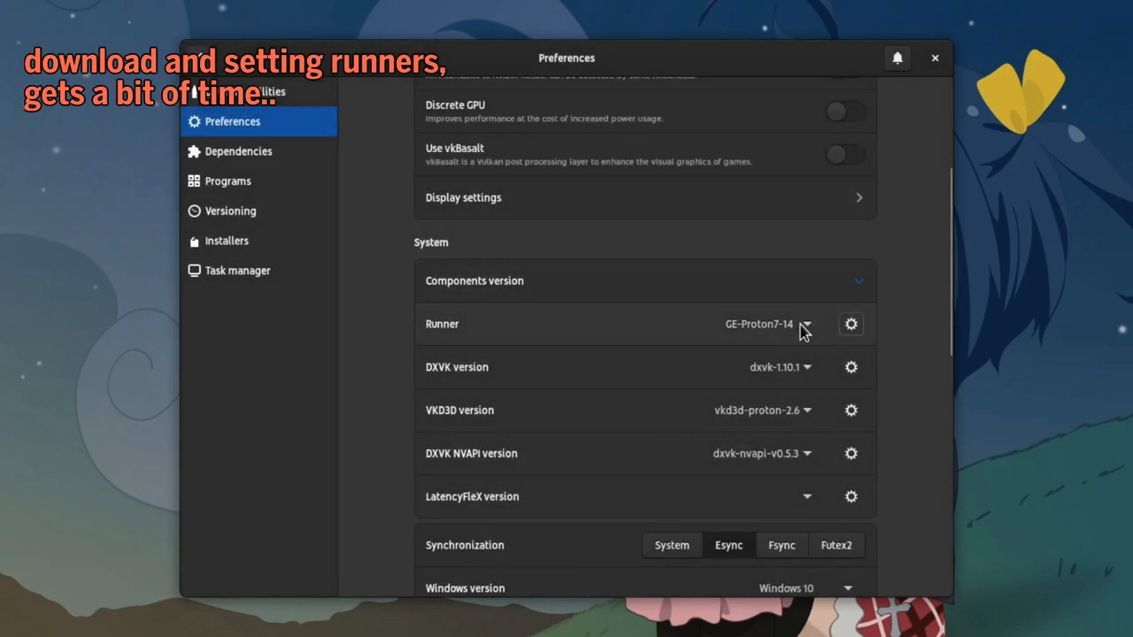
Step: Set the runner to GE-Proton7-14 and enable the discrete GPU for the bottle
click(804, 324)
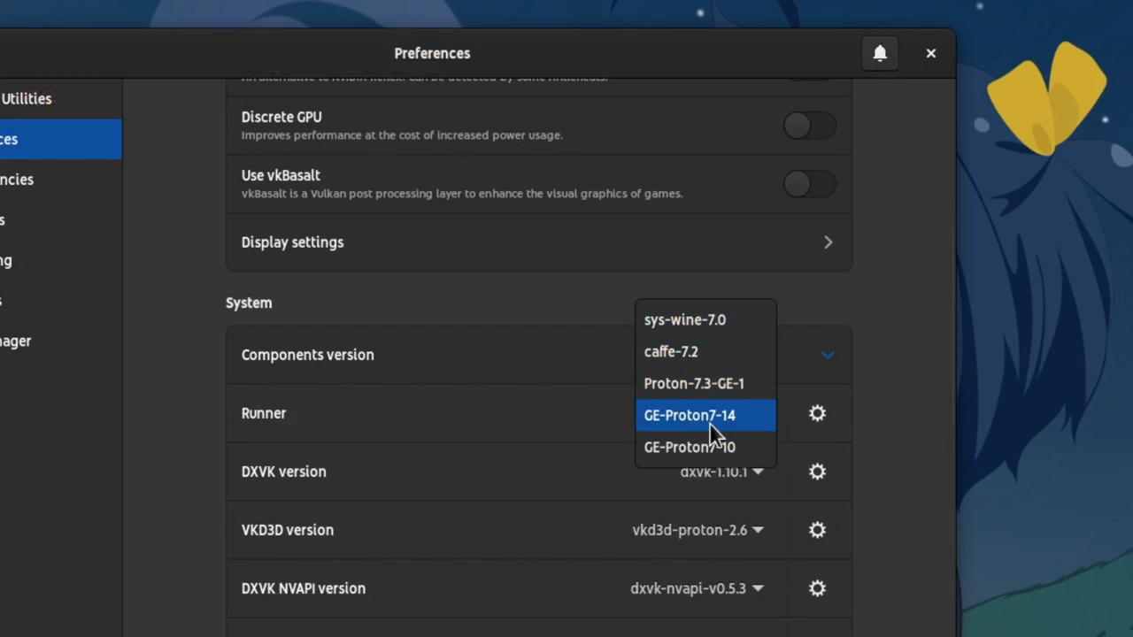
click(690, 414)
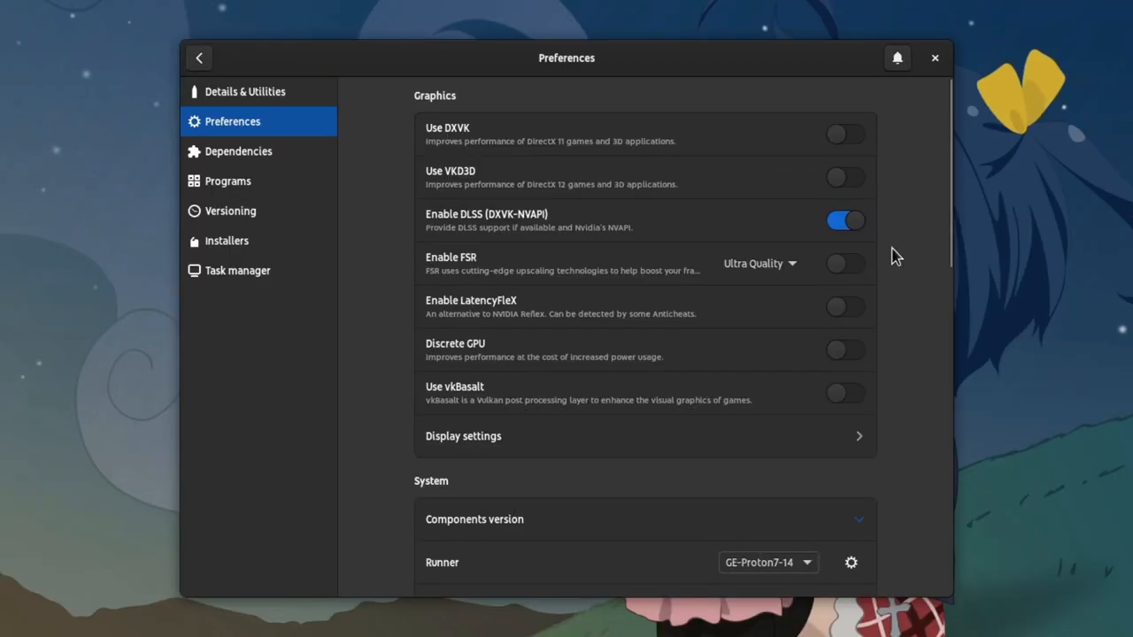
mouse_move(534, 150)
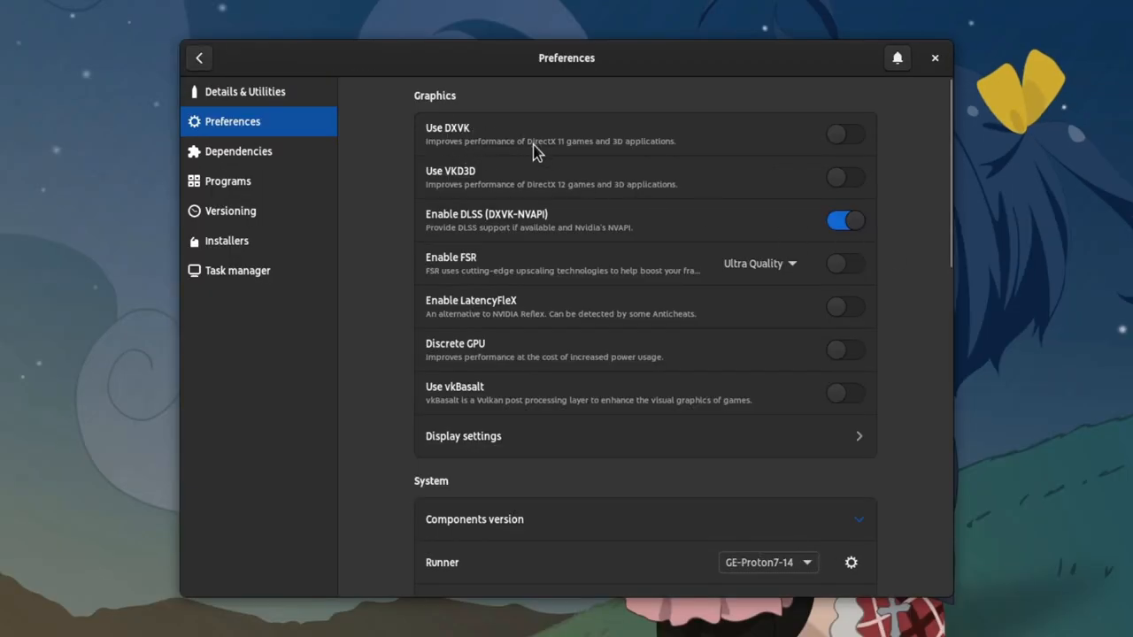
mouse_move(866, 149)
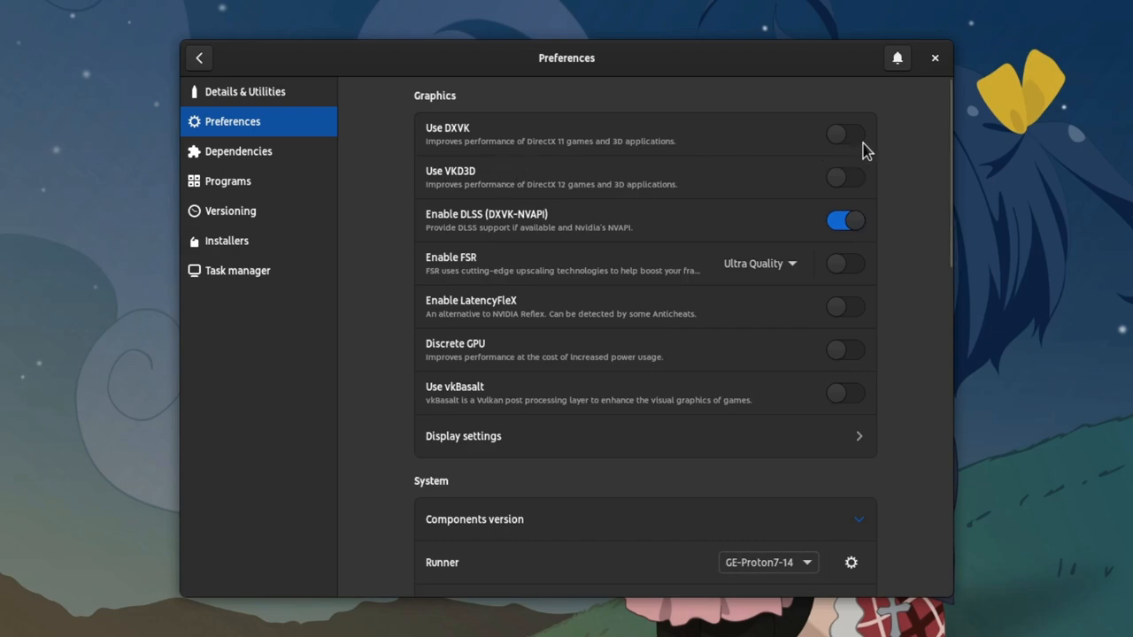
mouse_move(760, 169)
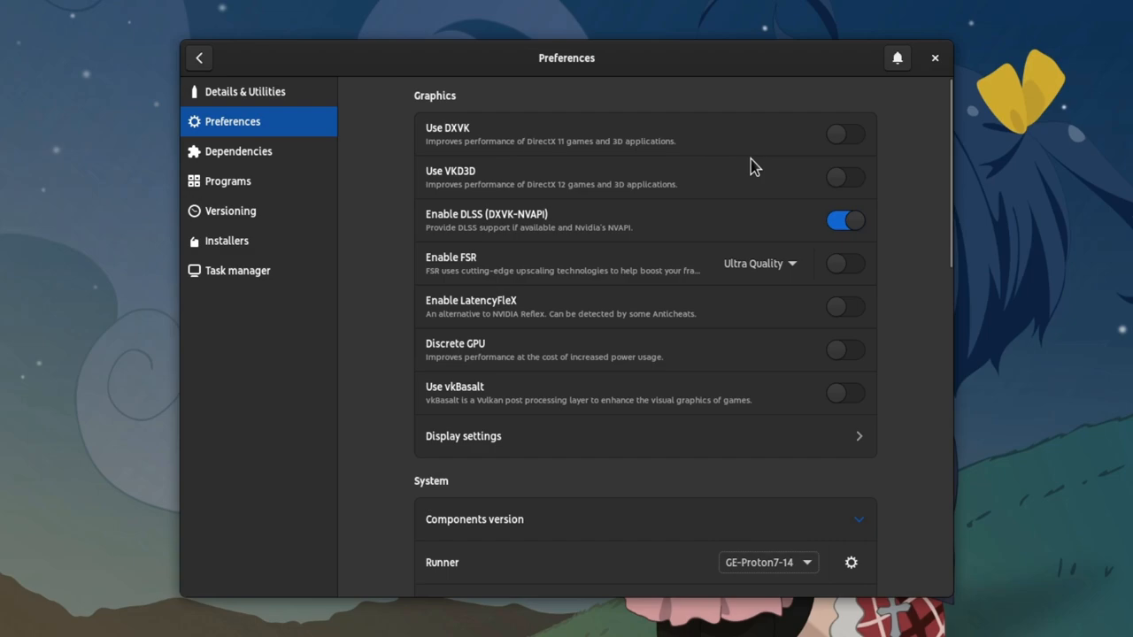
mouse_move(747, 159)
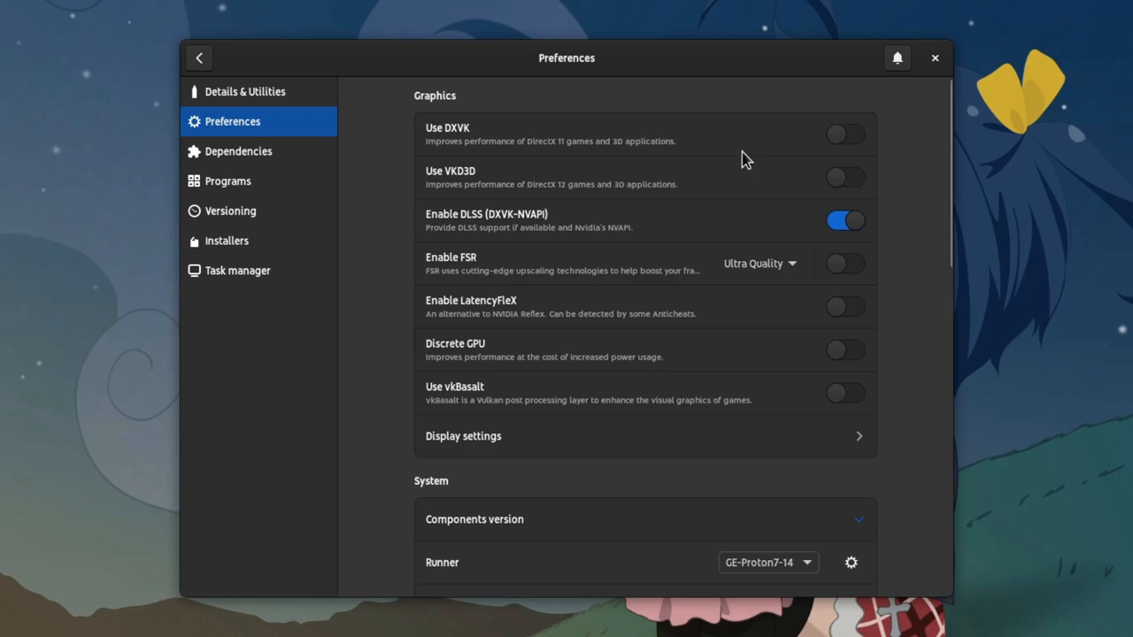
mouse_move(847, 351)
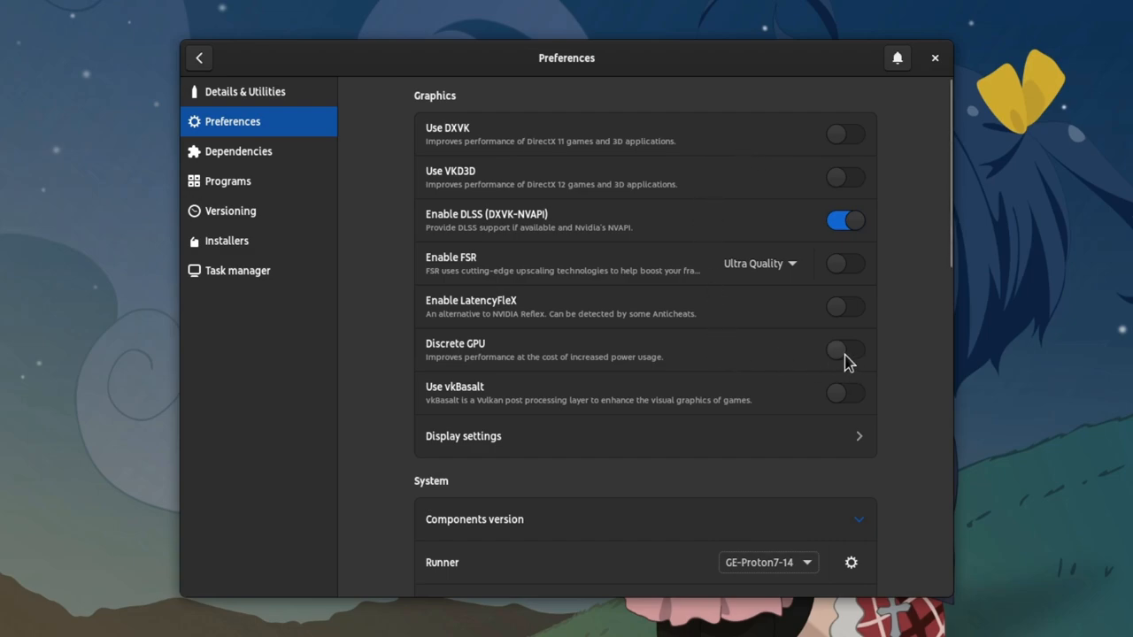
click(845, 351)
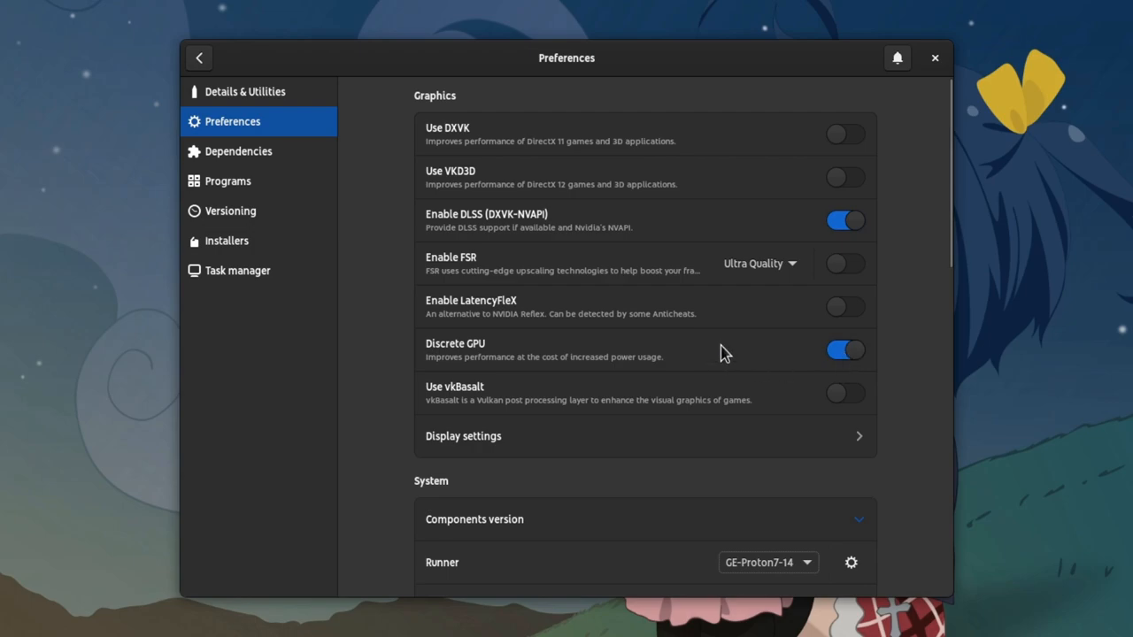
Step: Launch LostRuins from the bottle's installed programs list
click(227, 180)
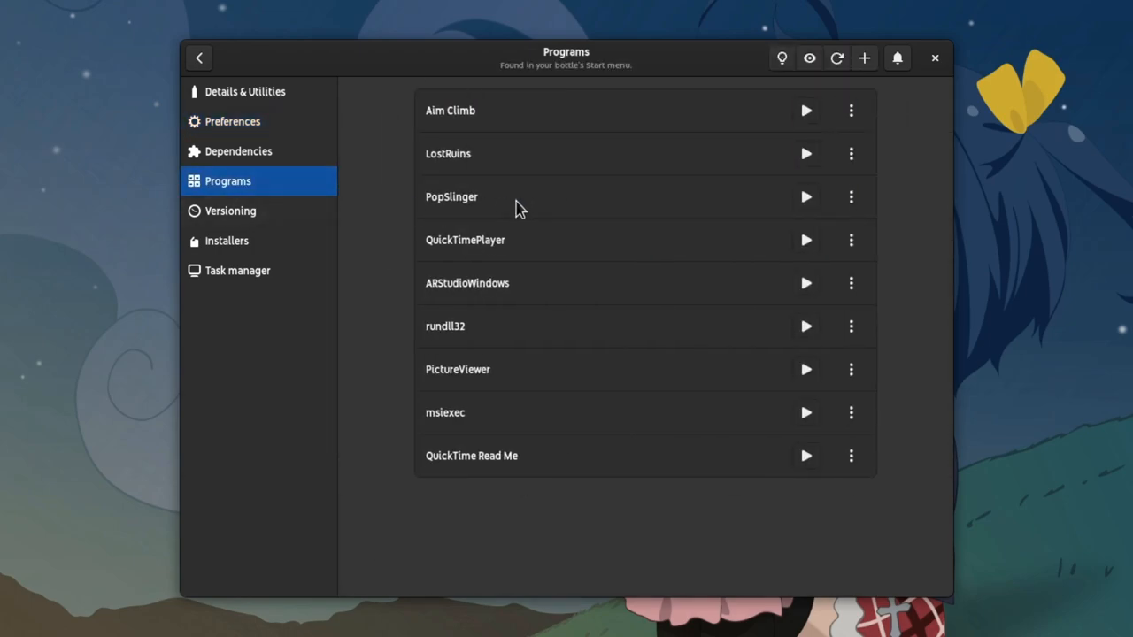
mouse_move(911, 96)
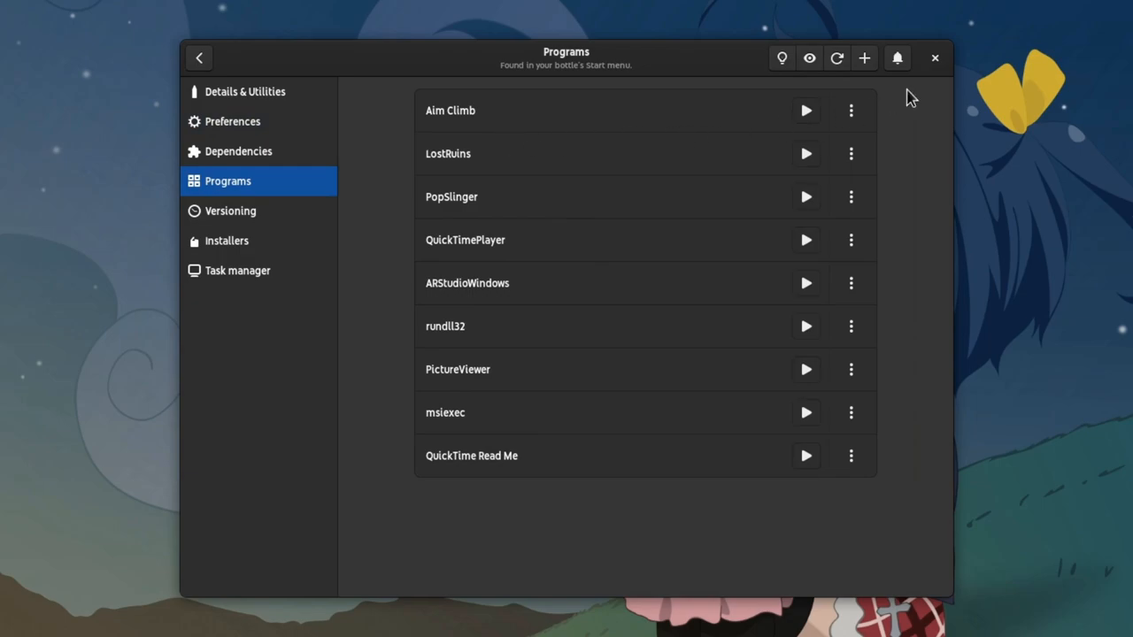
mouse_move(500, 148)
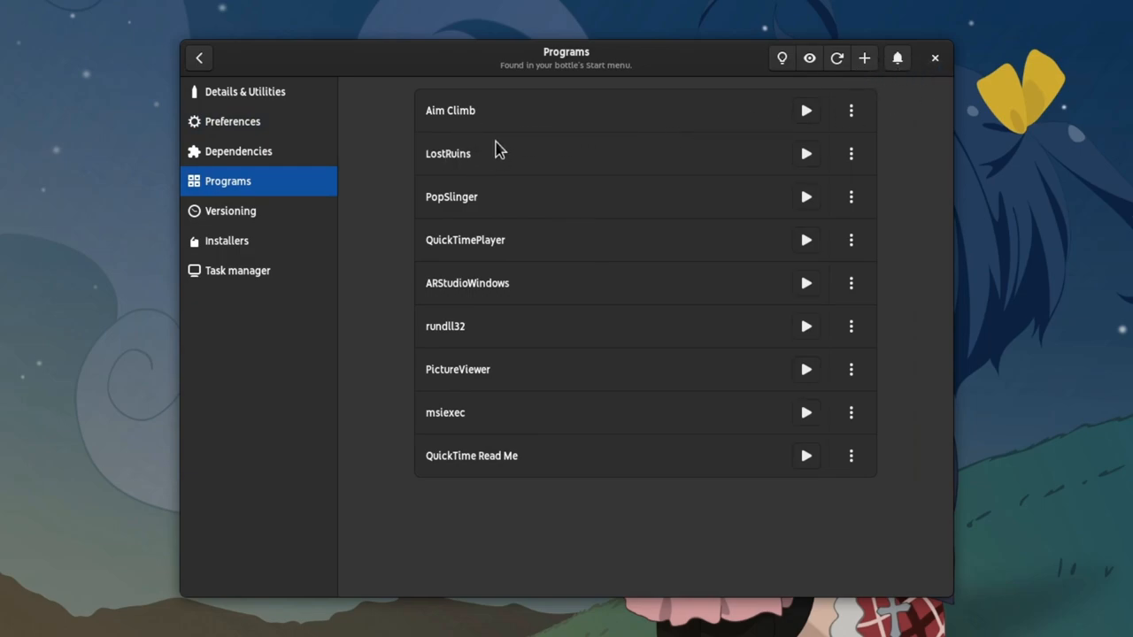
mouse_move(573, 191)
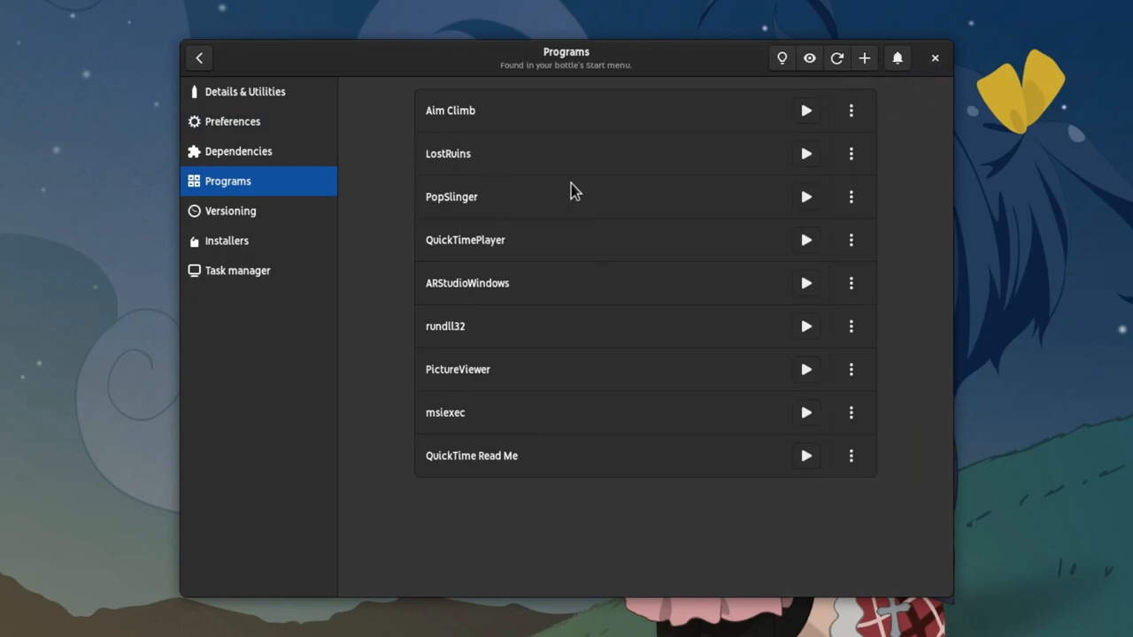
mouse_move(636, 193)
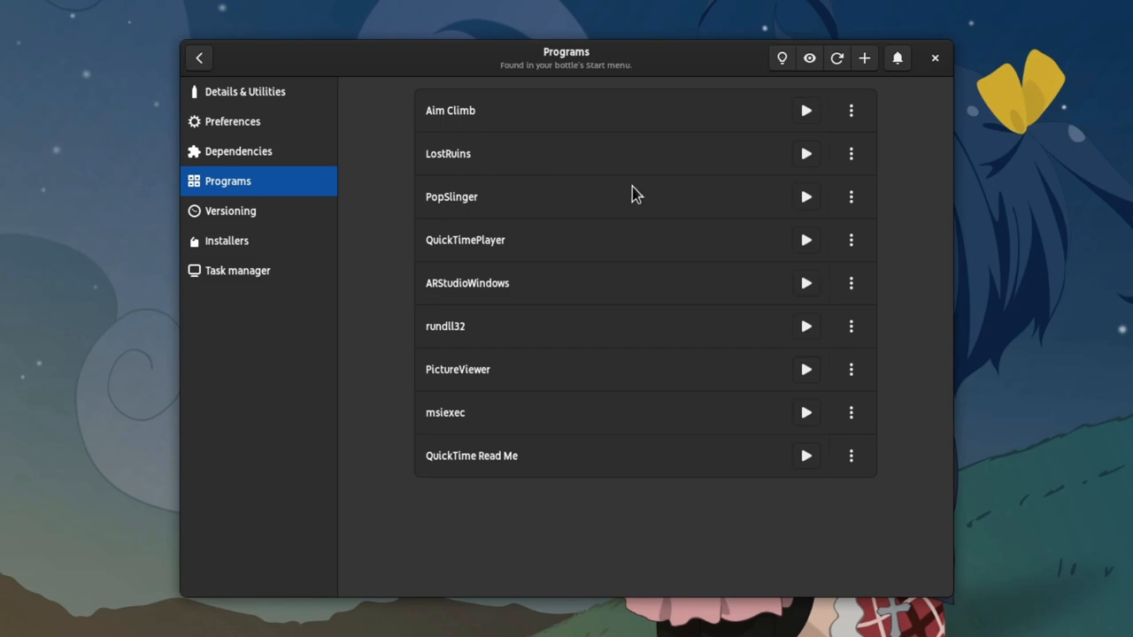
click(804, 152)
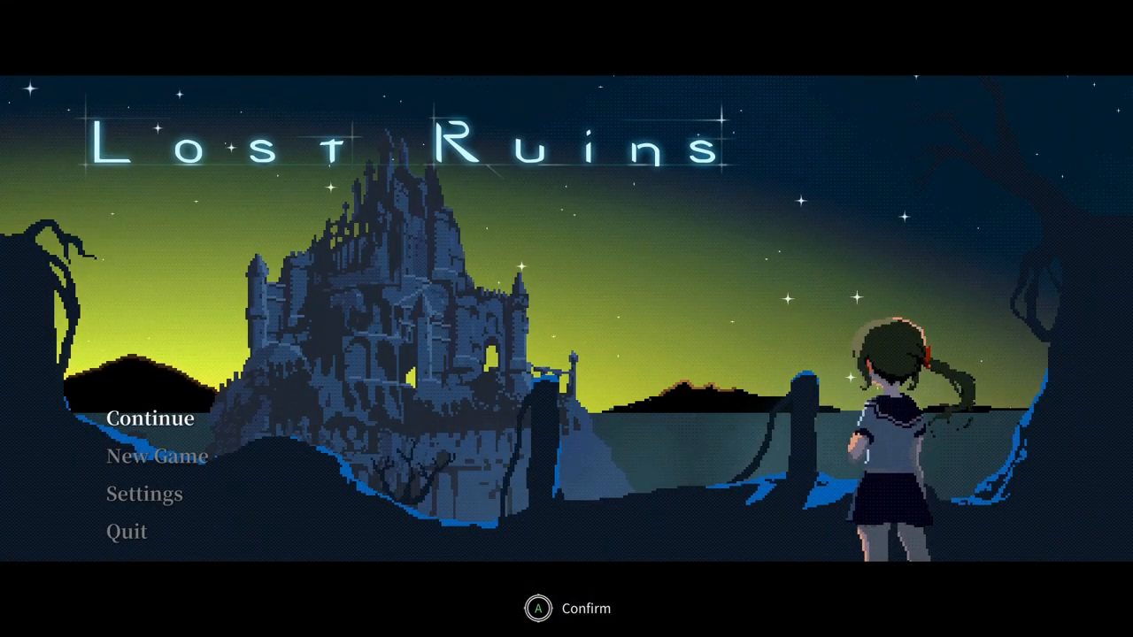
Step: Continue from the Autosave slot and pick up the Gladius
click(149, 418)
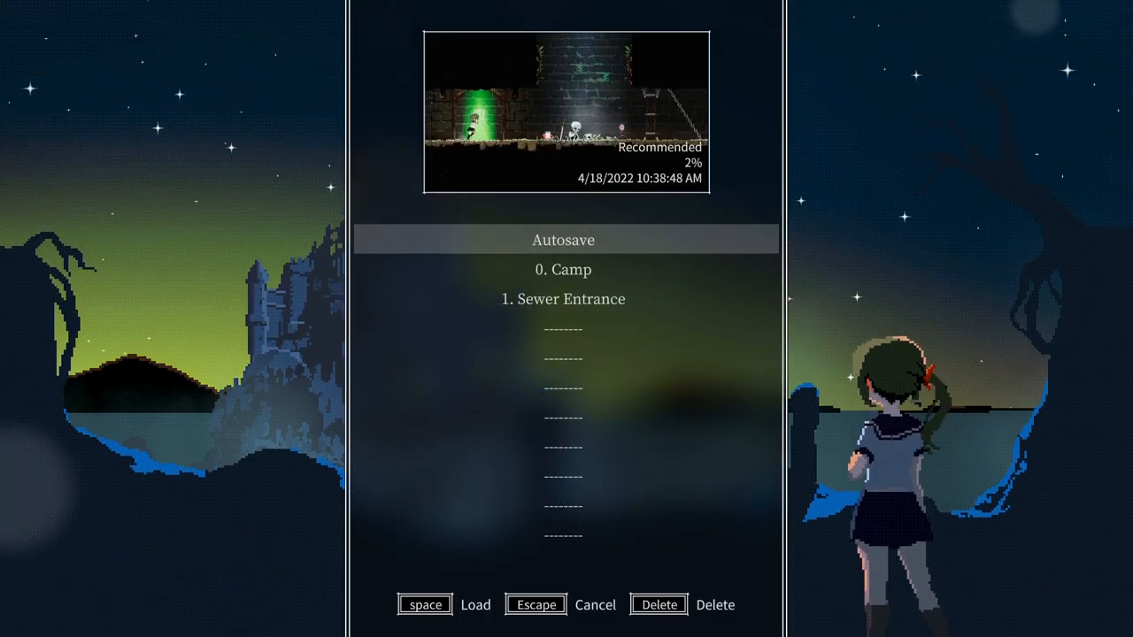
click(474, 605)
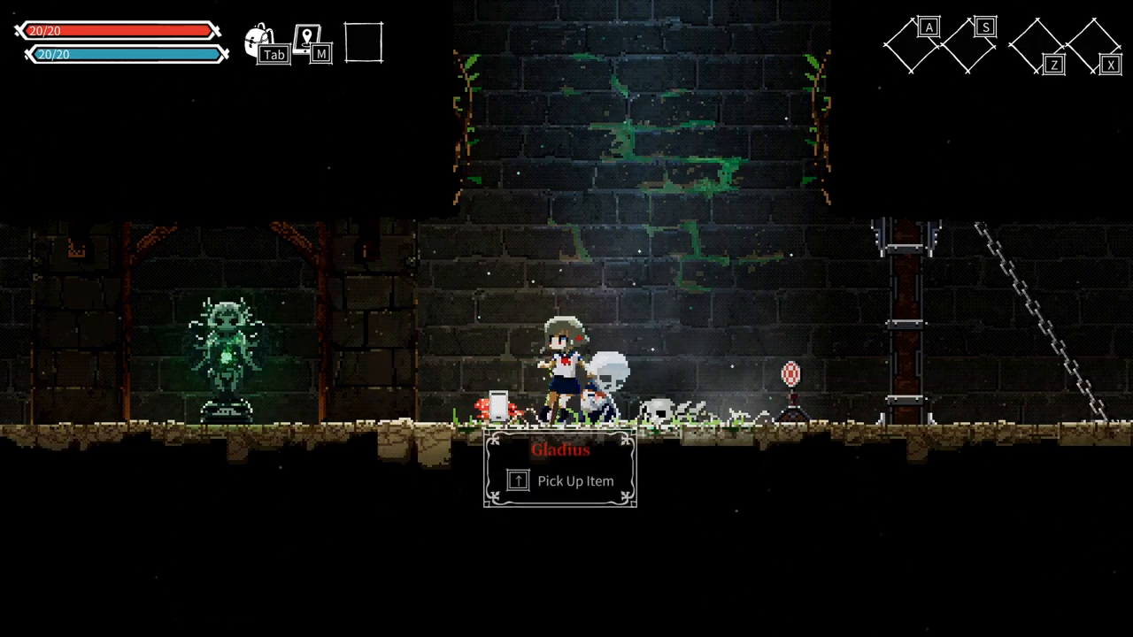
key(up)
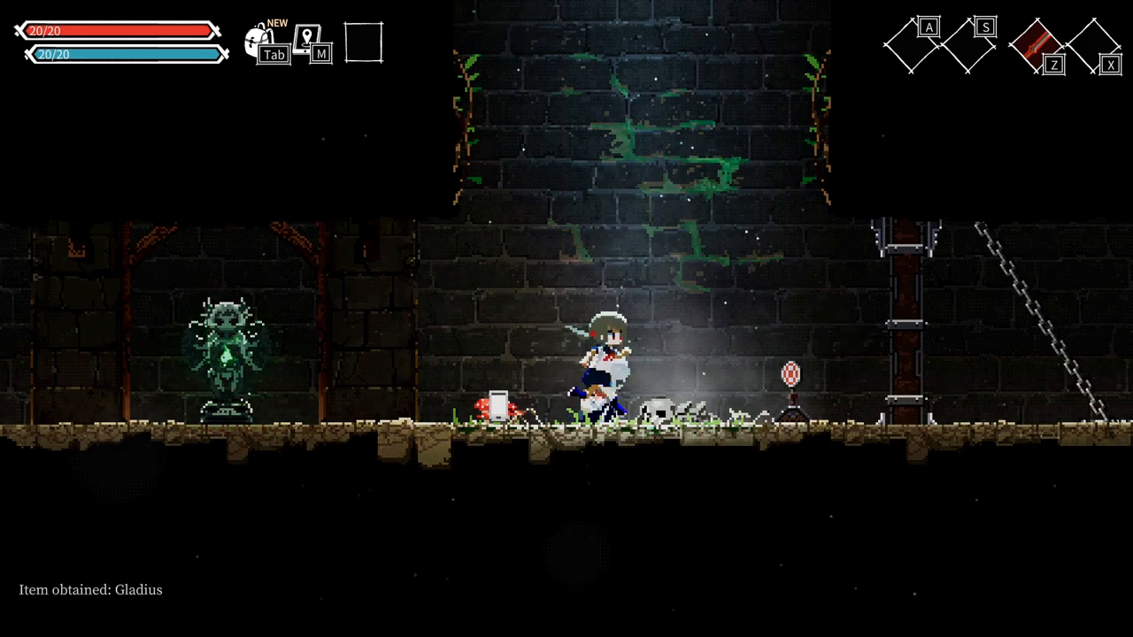